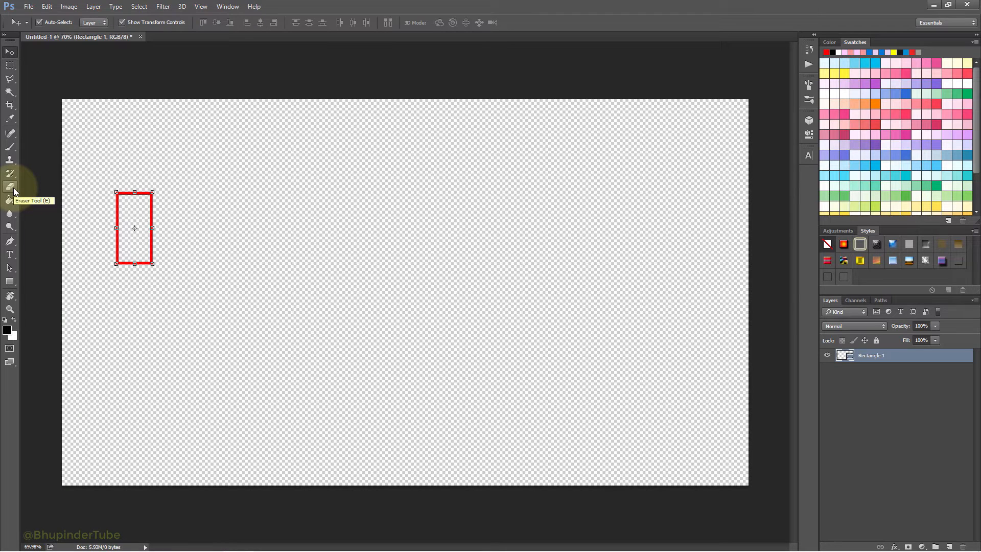
- Select the Eraser tool and show its brush preset choices
left_click(10, 188)
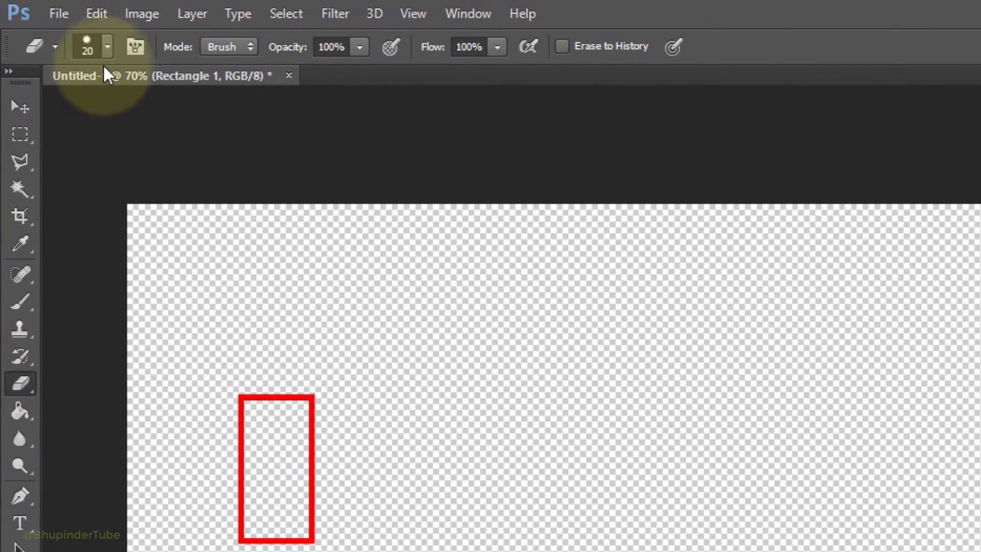
left_click(106, 46)
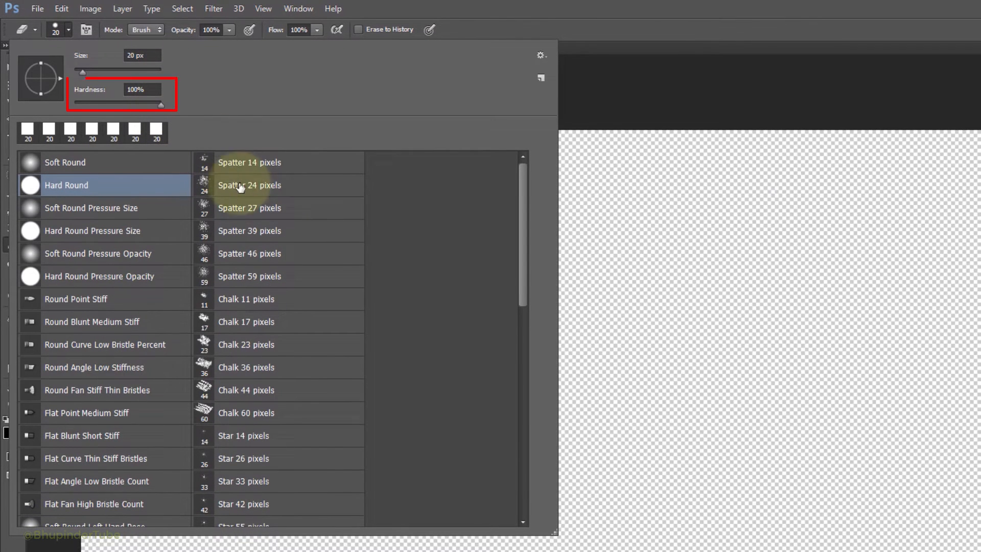
- Choose the hard-edged square brush tip and show the full Brush panel
scroll("down", 3)
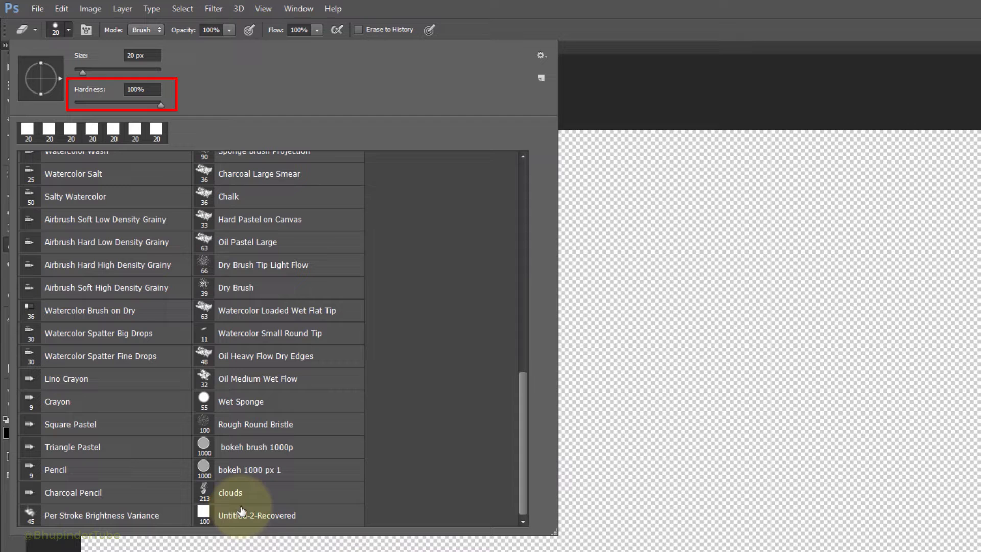
left_click(256, 515)
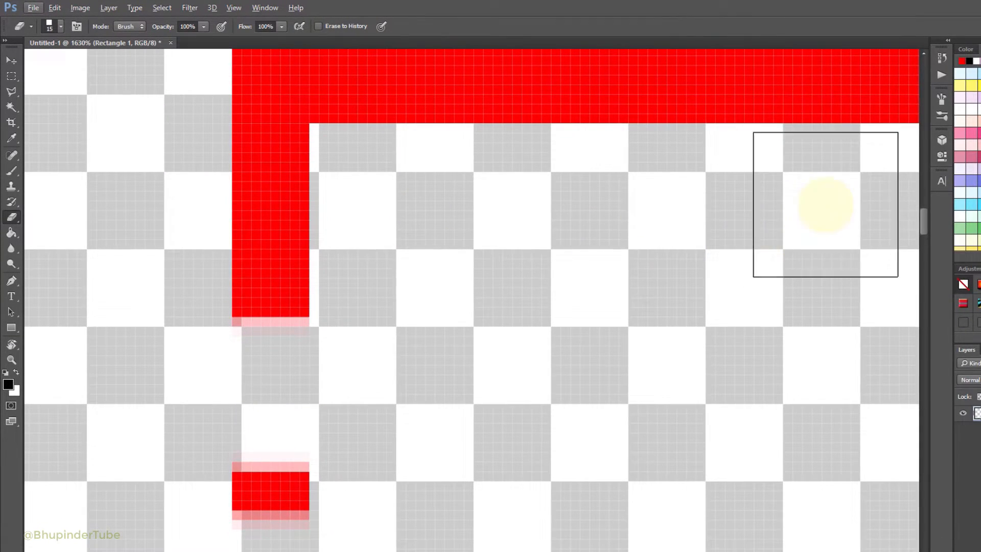
mouse_move(941, 103)
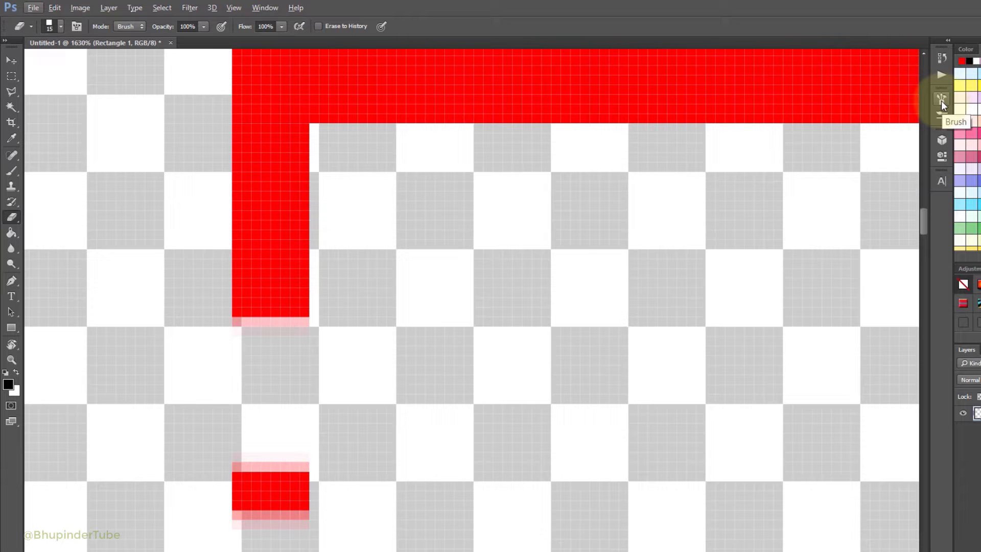
left_click(941, 100)
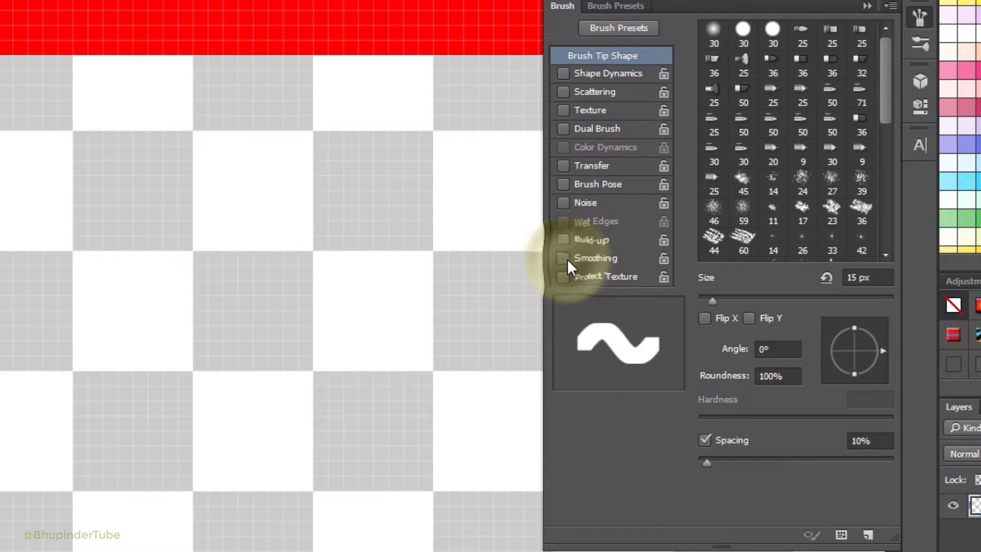
mouse_move(604, 118)
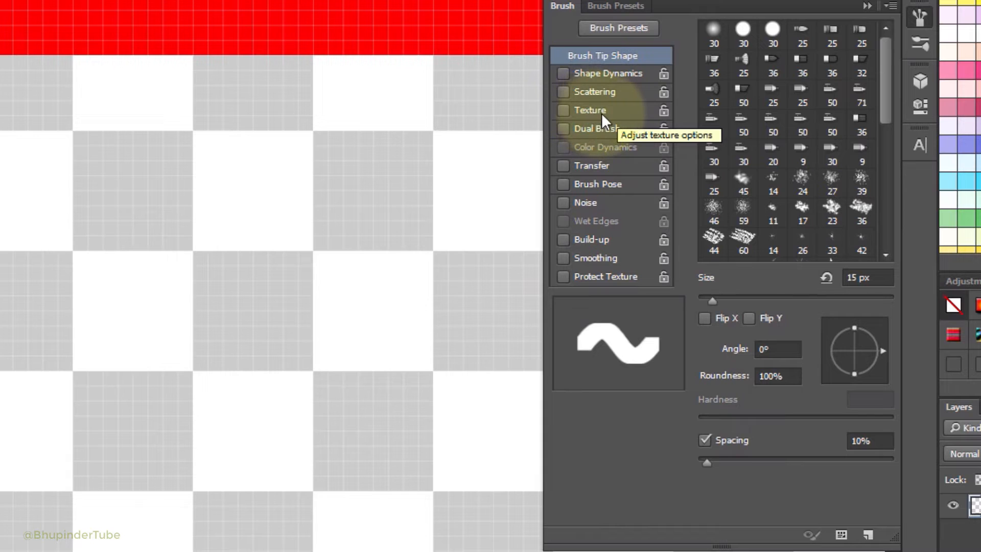
- Enable Texture with Linear Height mode and show the texture pattern choices
left_click(563, 111)
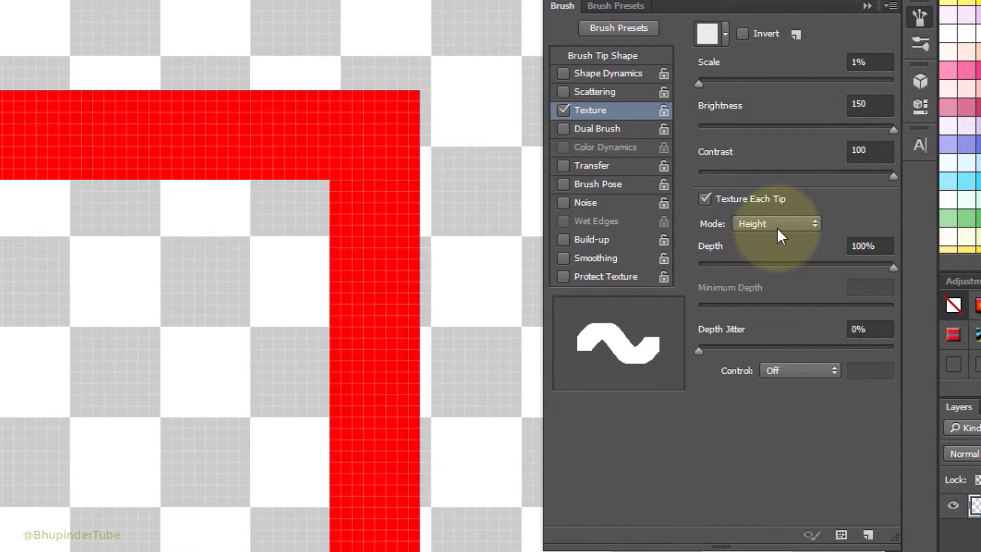
left_click(776, 224)
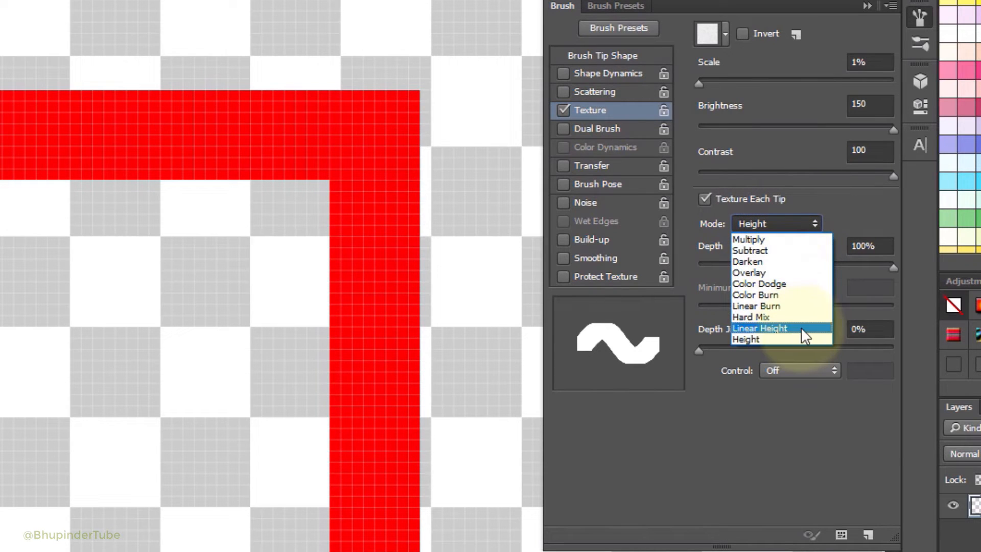
left_click(760, 329)
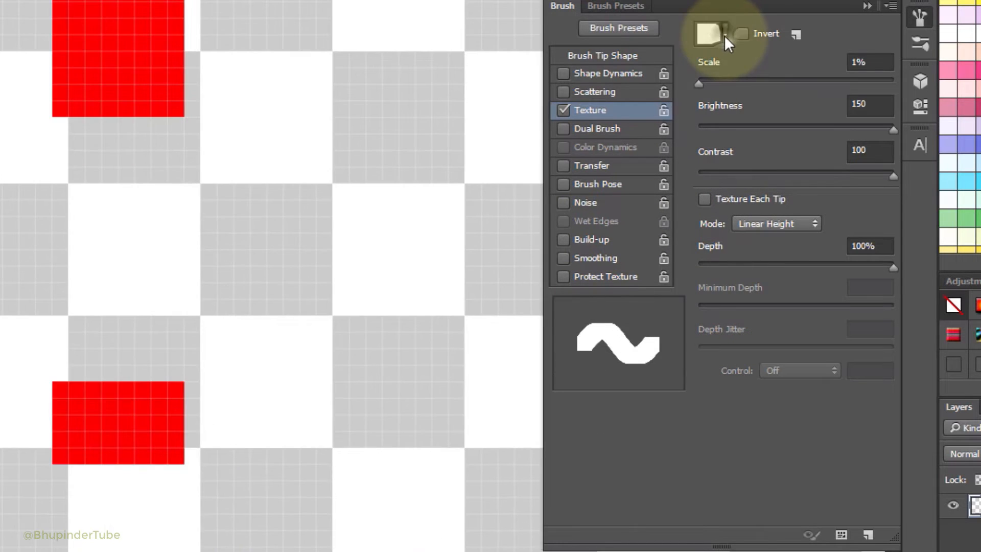
left_click(725, 33)
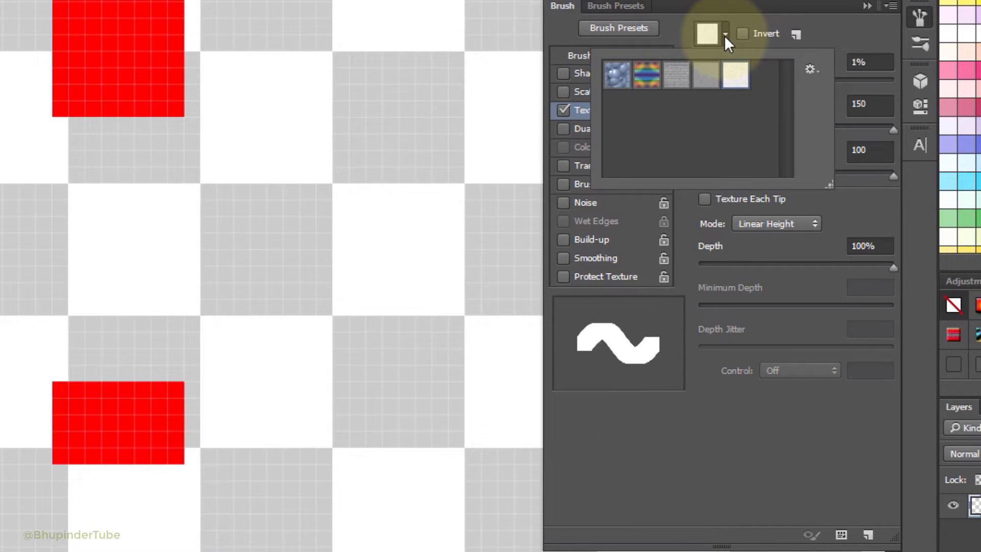